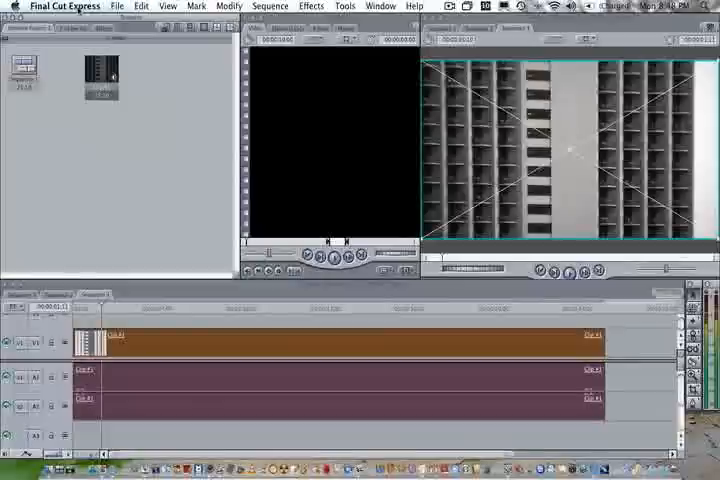
# Apply the Easy Setup preset HDV-Apple Intermediate Codec 1080i50 from the Final Cut Express menu
pyautogui.click(72, 6)
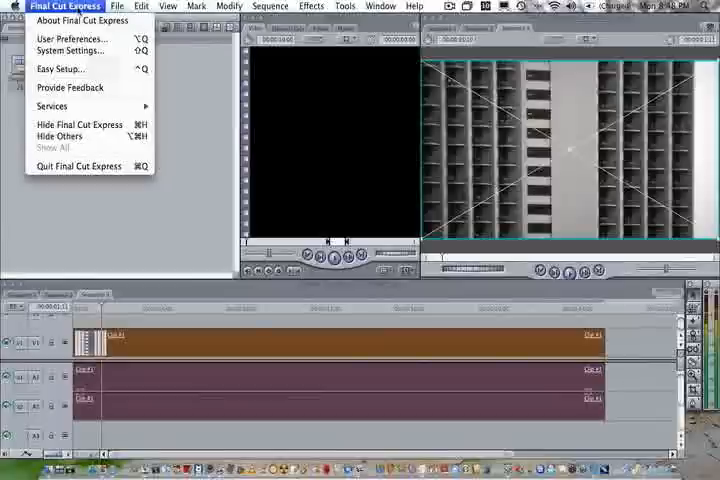
pyautogui.moveTo(60, 68)
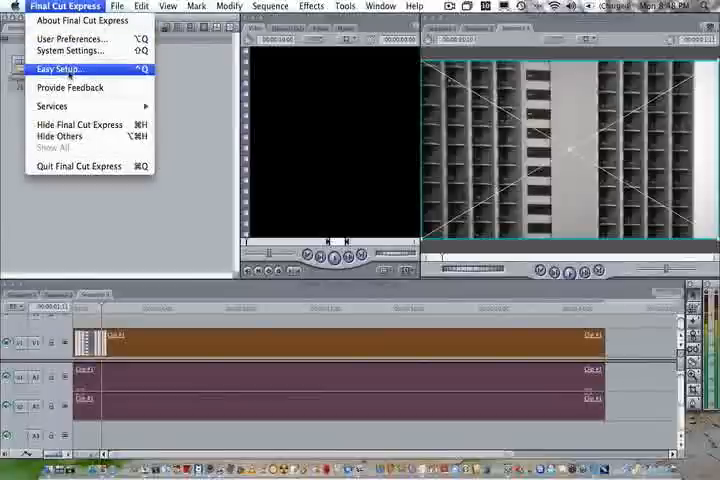
pyautogui.click(57, 68)
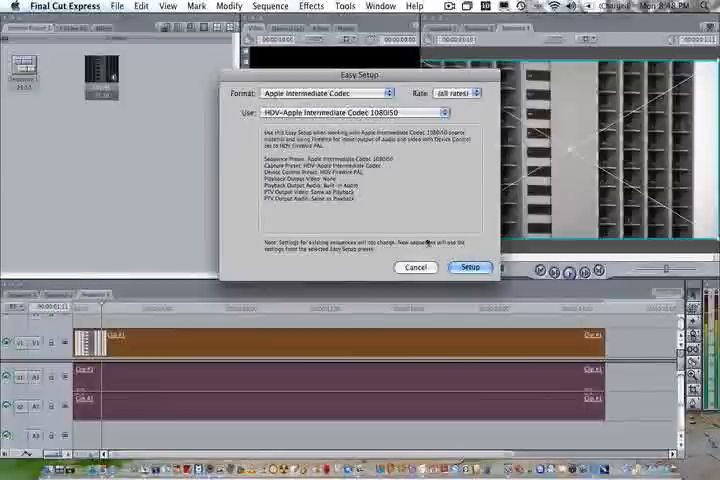
pyautogui.click(469, 267)
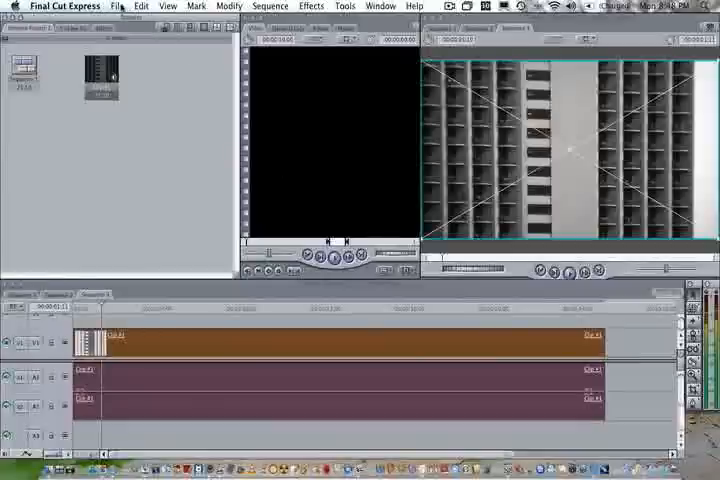
# In Log and Transfer import preferences, keep AVCHD transcoding to Apple Intermediate Codec
pyautogui.click(122, 6)
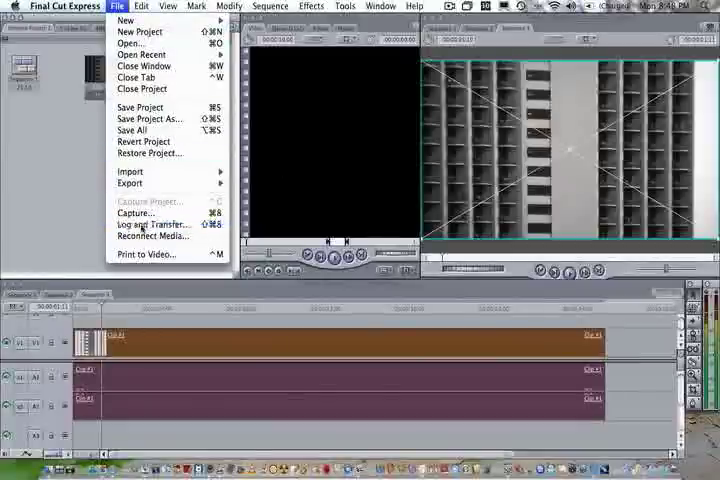
pyautogui.click(147, 224)
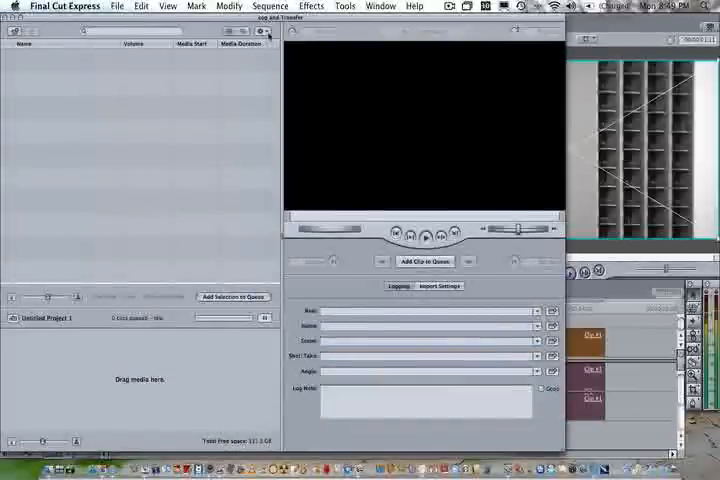
pyautogui.moveTo(262, 31)
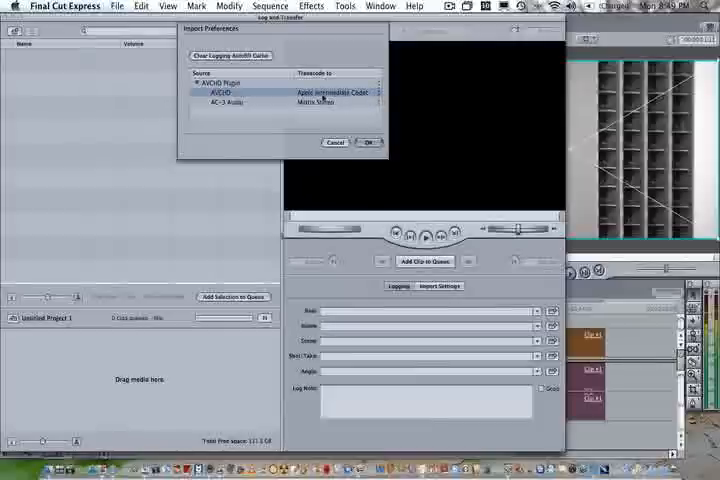
pyautogui.click(333, 91)
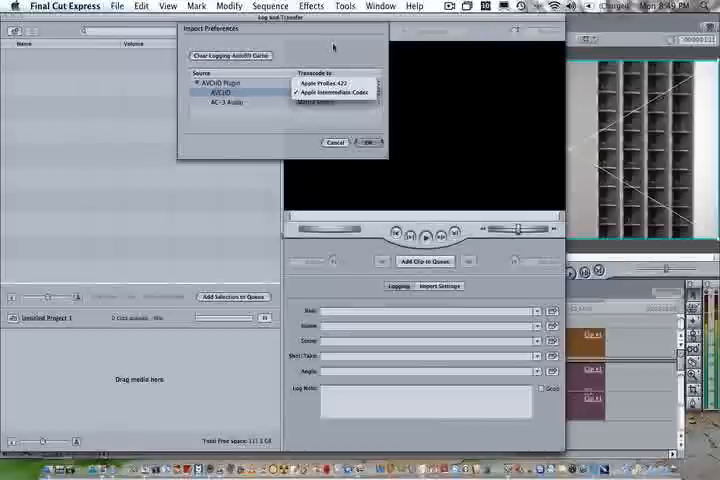
pyautogui.click(330, 104)
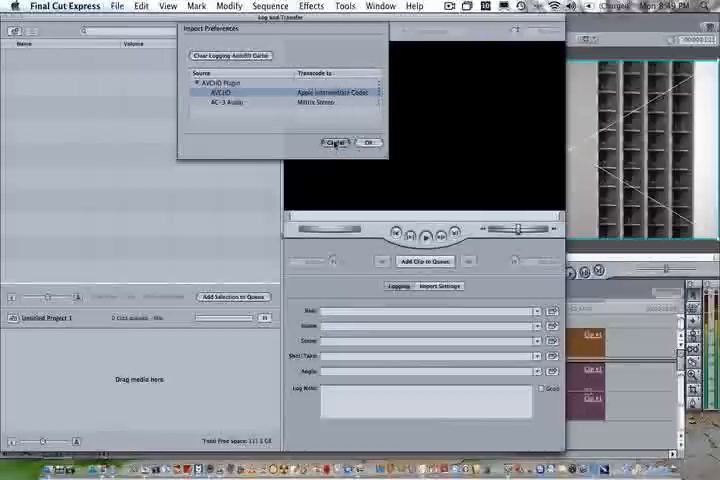
pyautogui.click(334, 143)
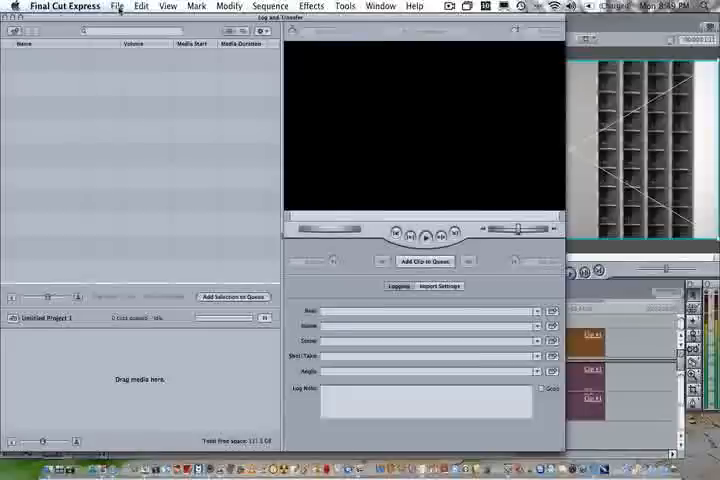
pyautogui.moveTo(62, 78)
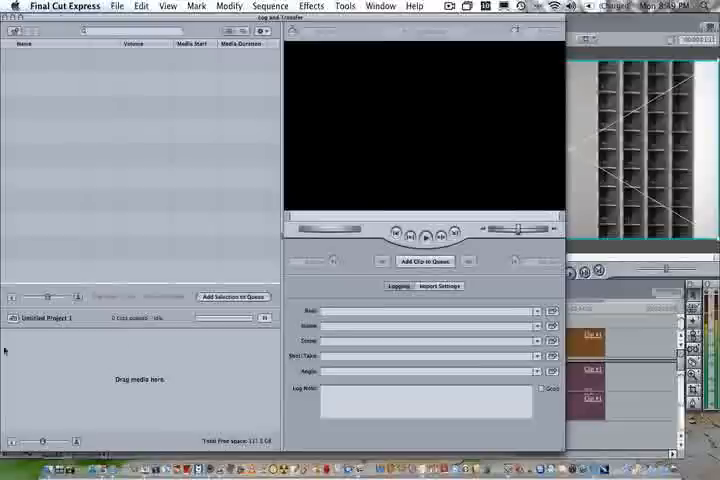
pyautogui.moveTo(74, 351)
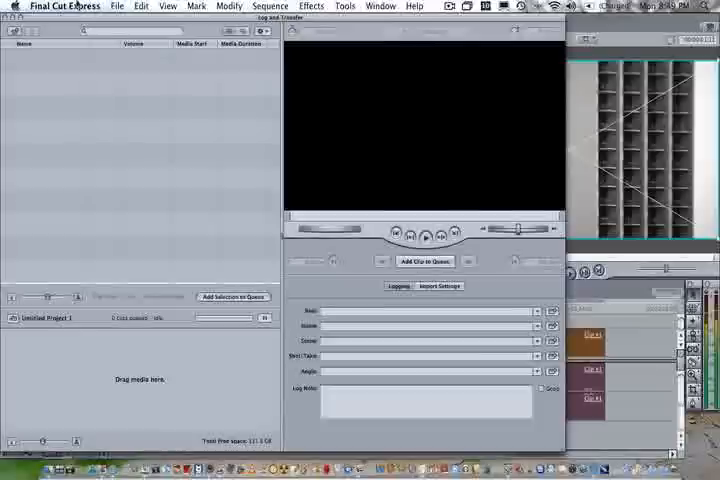
pyautogui.click(63, 6)
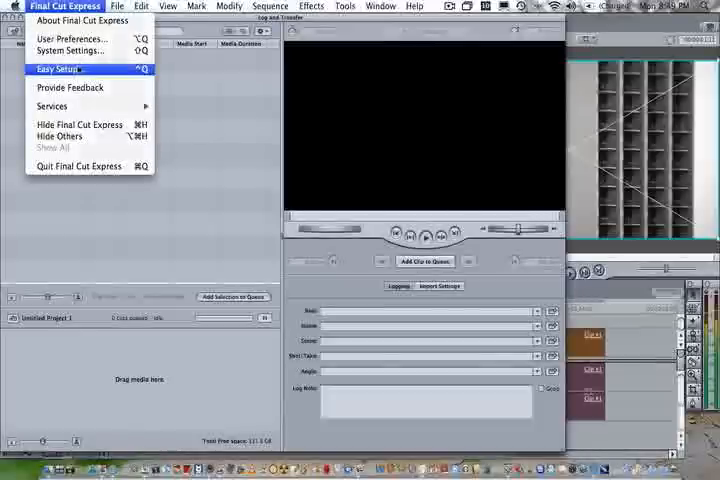
pyautogui.click(60, 71)
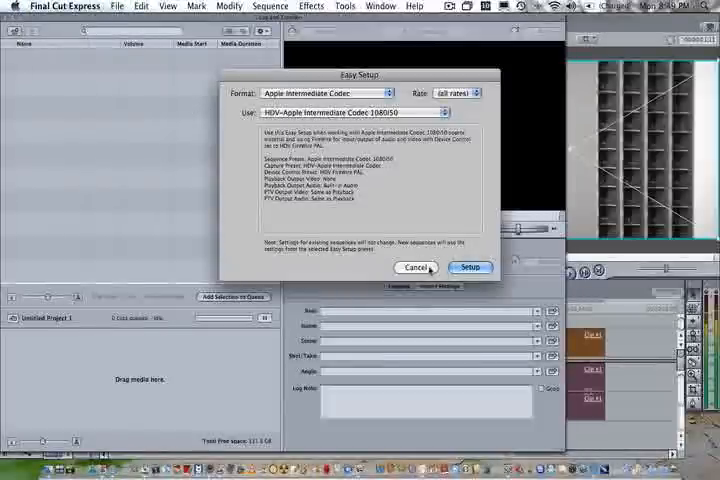
pyautogui.click(467, 267)
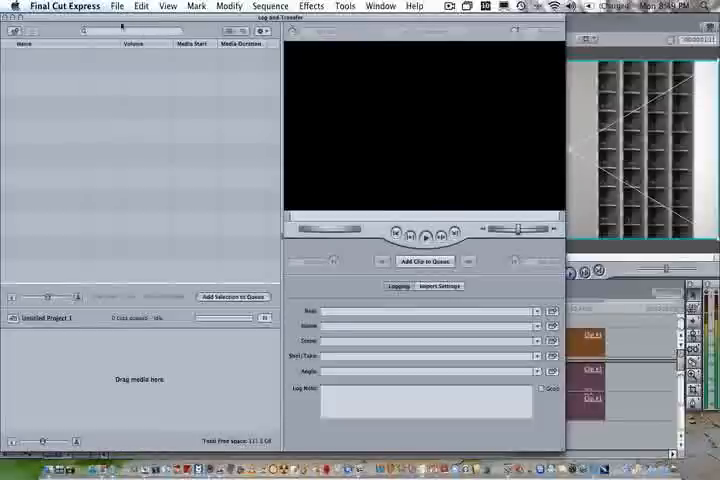
pyautogui.click(259, 32)
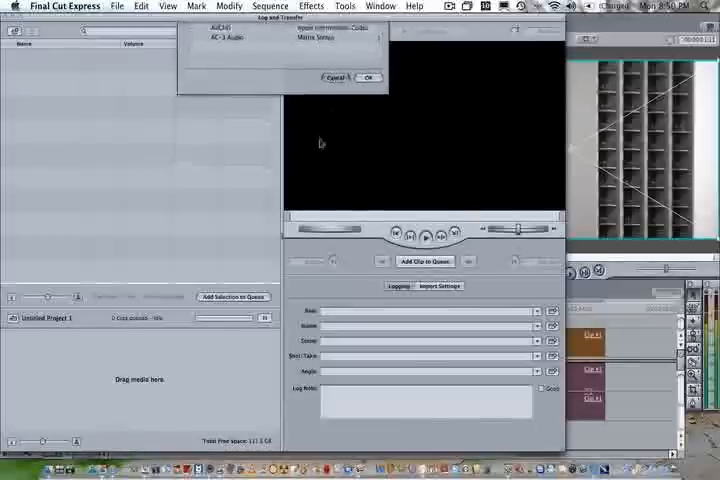
pyautogui.click(367, 77)
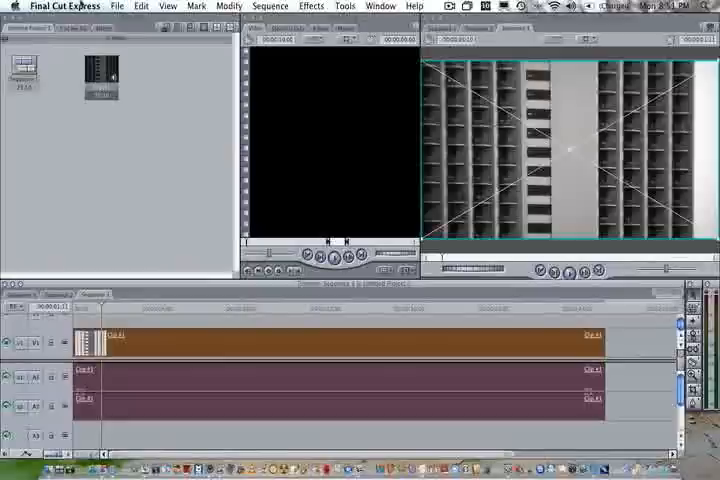
pyautogui.moveTo(183, 171)
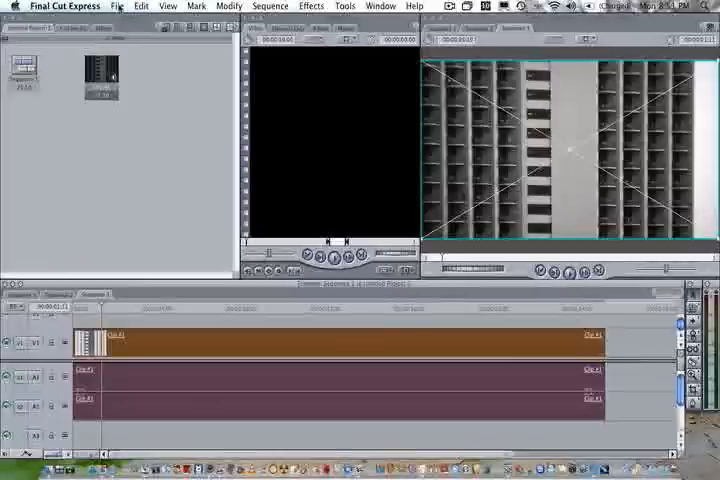
pyautogui.click(122, 6)
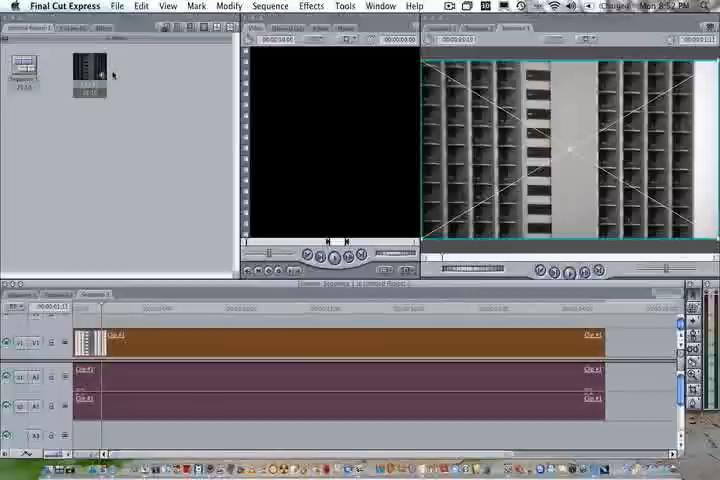
# Save the current project via File > Save Project after dismissing the clip's shortcut menu
pyautogui.rightClick(92, 73)
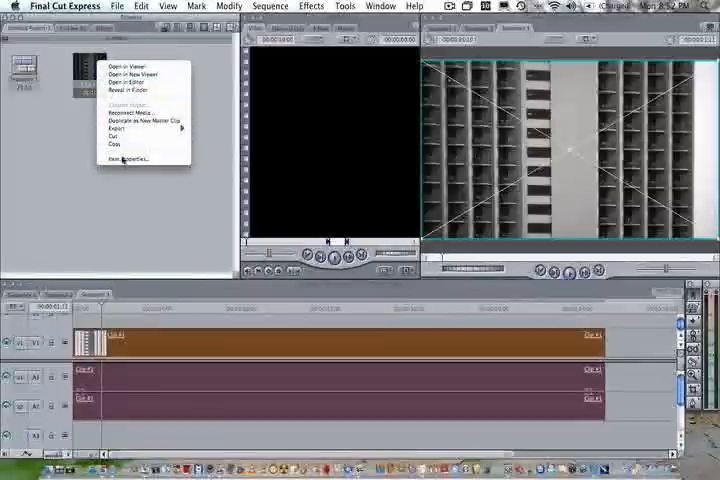
pyautogui.click(120, 160)
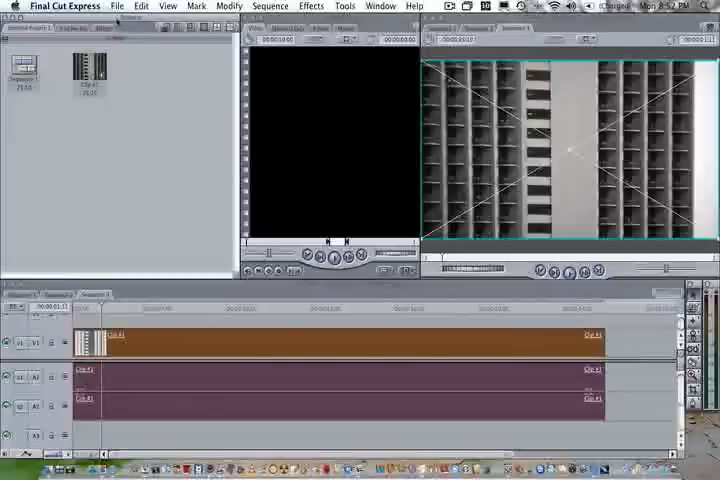
pyautogui.click(124, 6)
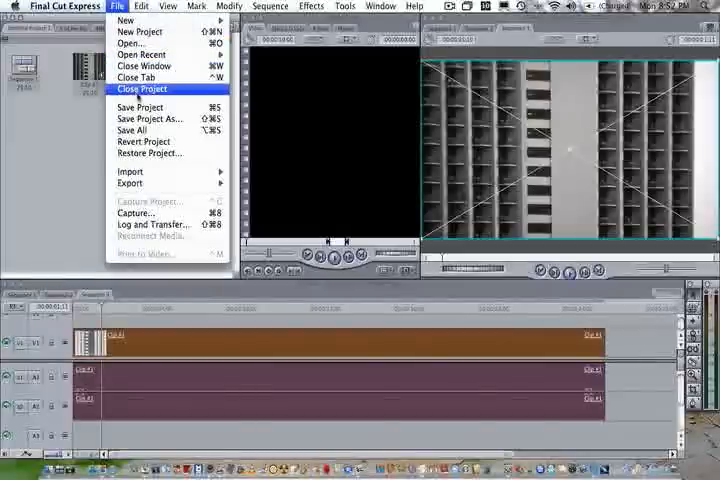
pyautogui.moveTo(140, 107)
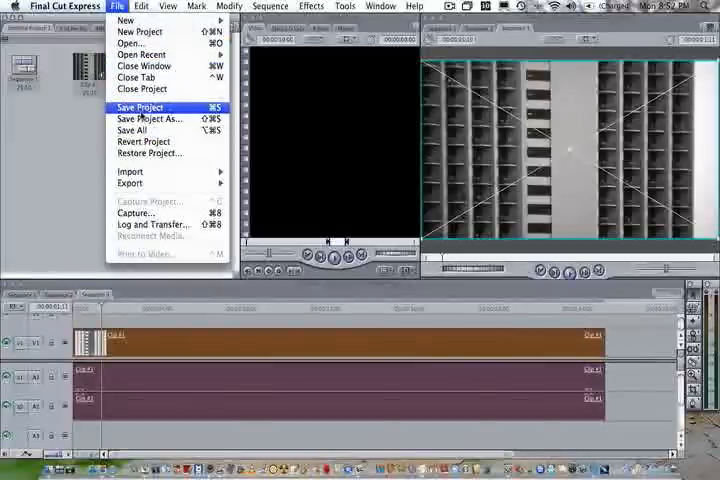
pyautogui.click(147, 107)
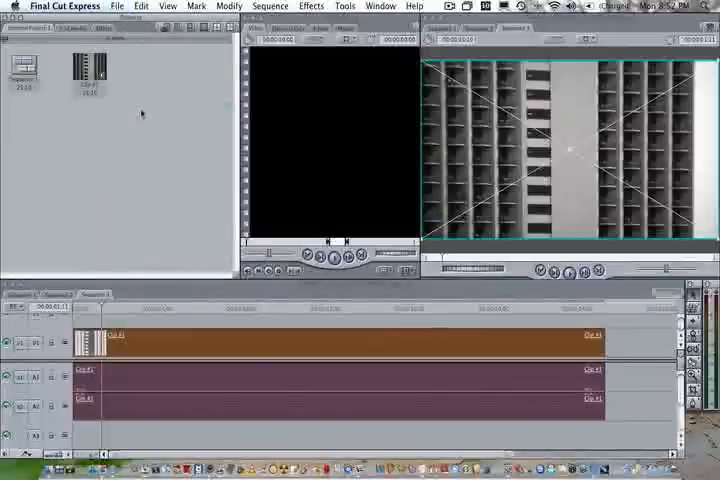
# Start Save All, then cancel the Save As dialog so no copy is written
pyautogui.click(122, 8)
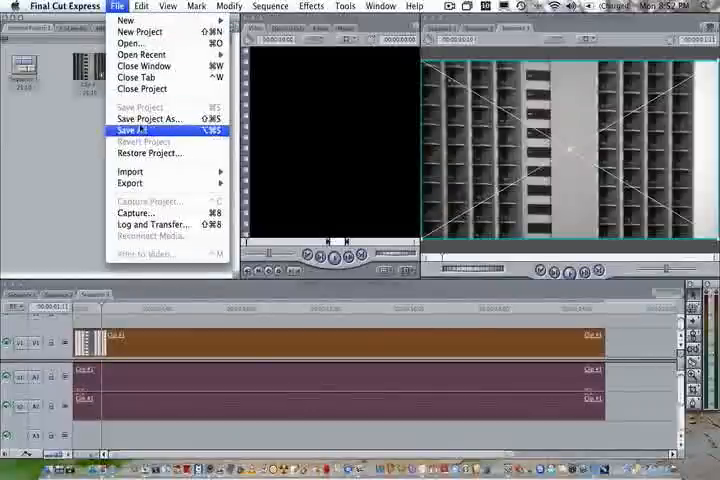
pyautogui.click(130, 130)
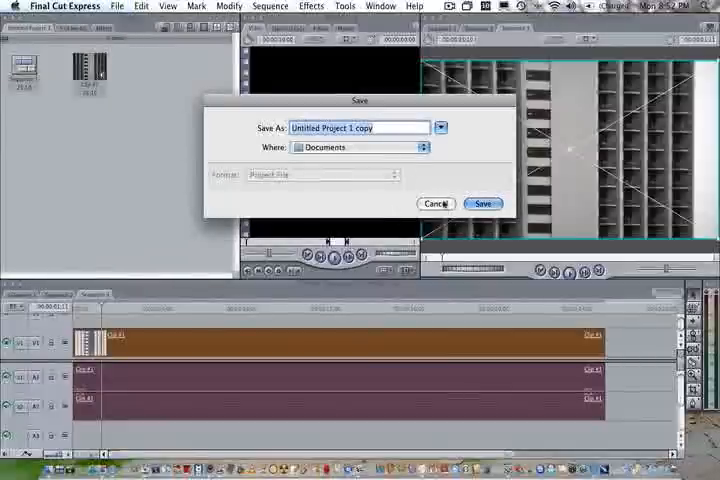
pyautogui.click(483, 204)
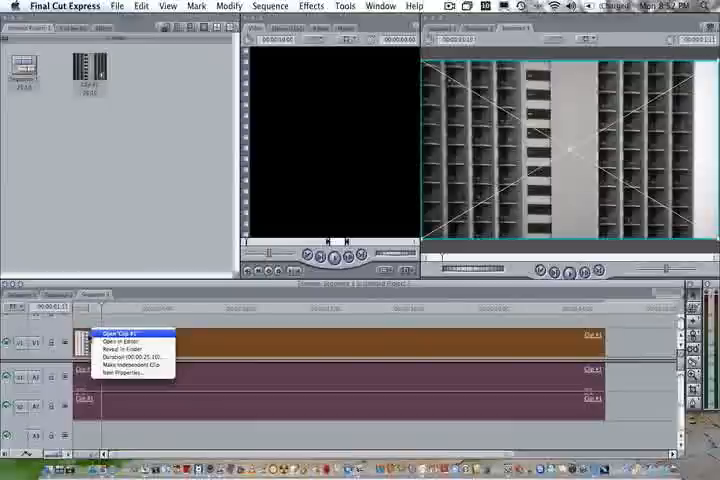
pyautogui.moveTo(120, 342)
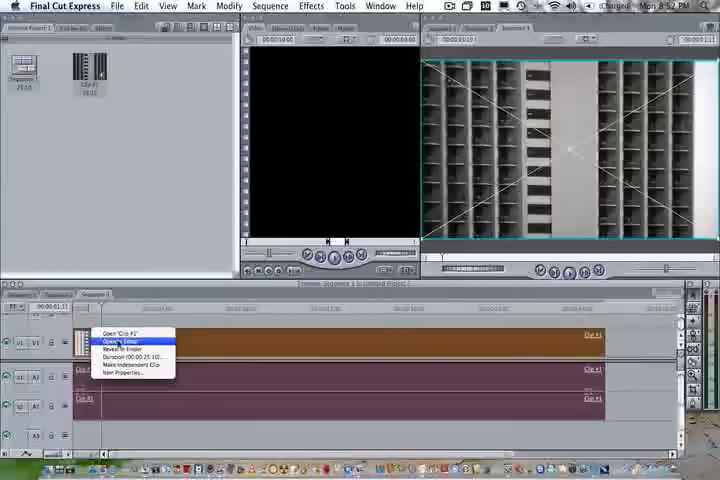
pyautogui.moveTo(125, 348)
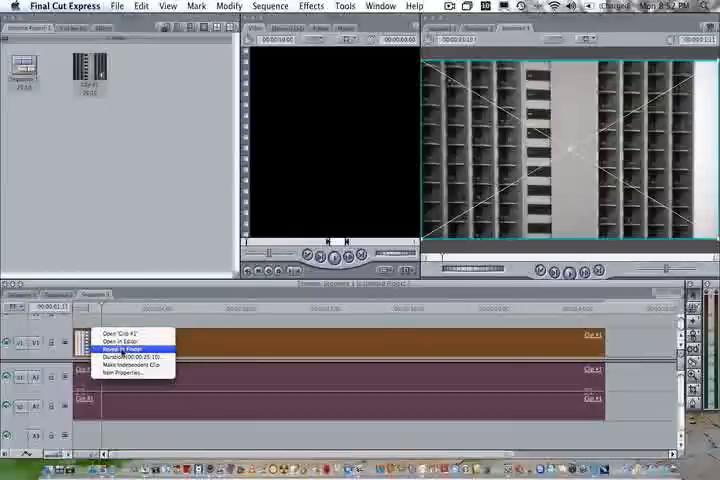
# Bring up the Browser clip's shortcut menu to reach Reveal in Finder
pyautogui.rightClick(88, 72)
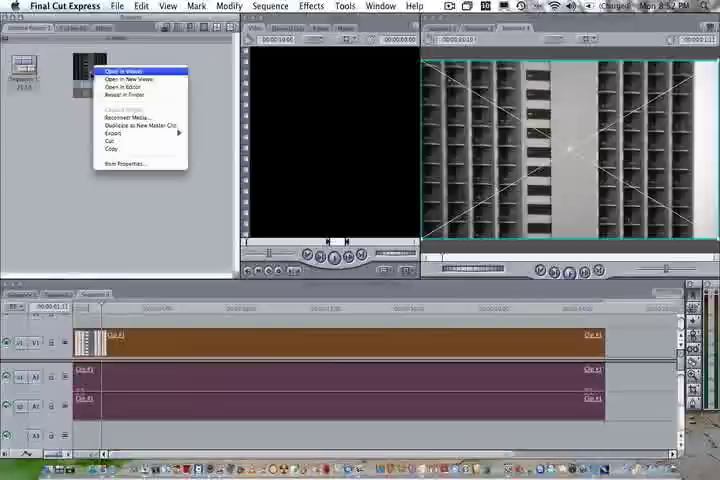
pyautogui.moveTo(130, 93)
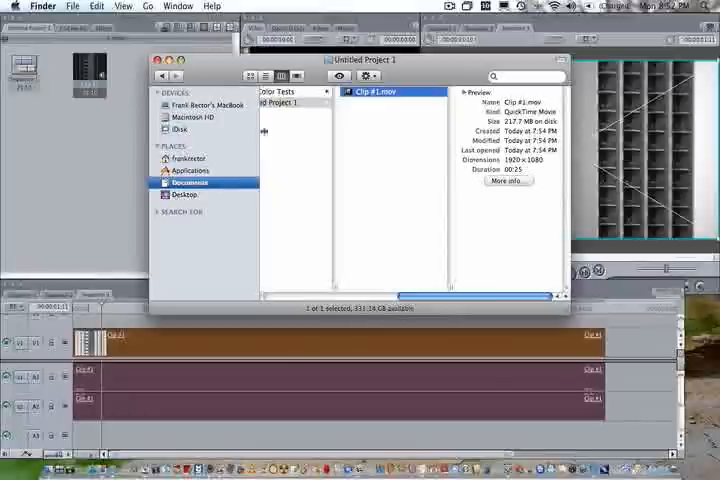
pyautogui.moveTo(368, 146)
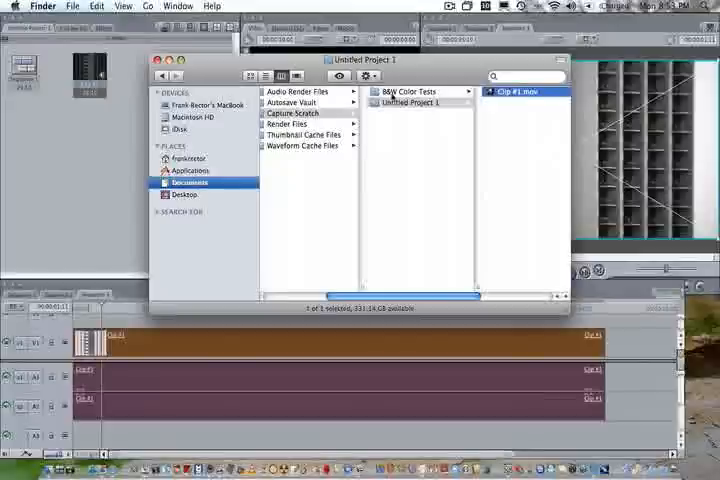
pyautogui.moveTo(389, 146)
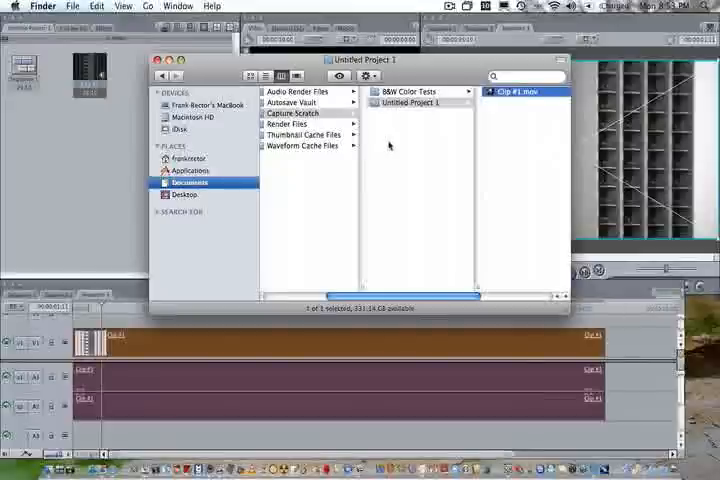